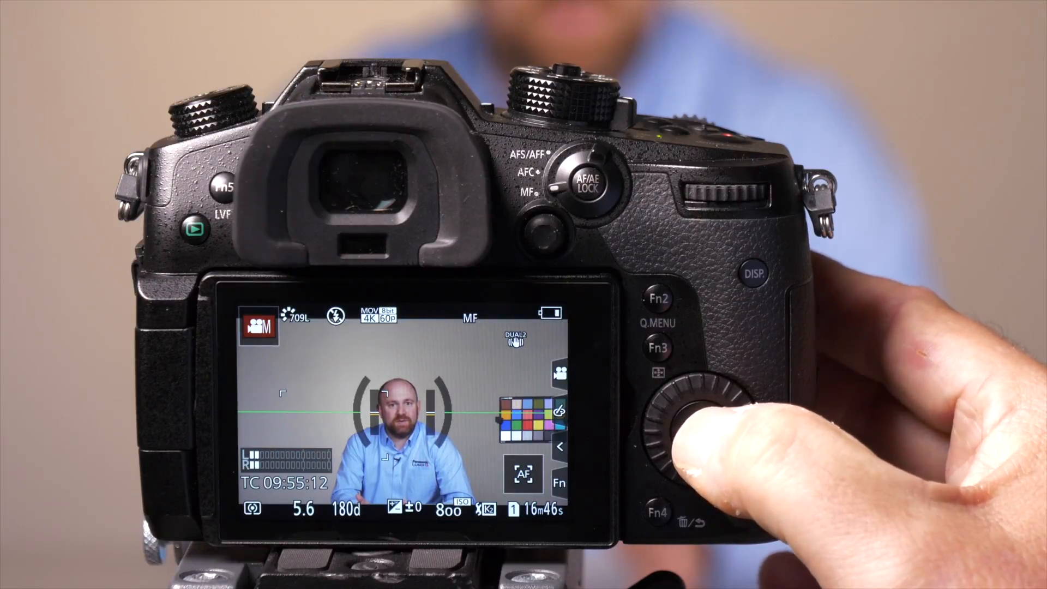
Bring up the Motion Picture menu page 3/4 with Ex. Tele Conv. (OFF) highlighted.
{"action": "left_click", "coordinate": [694, 427]}
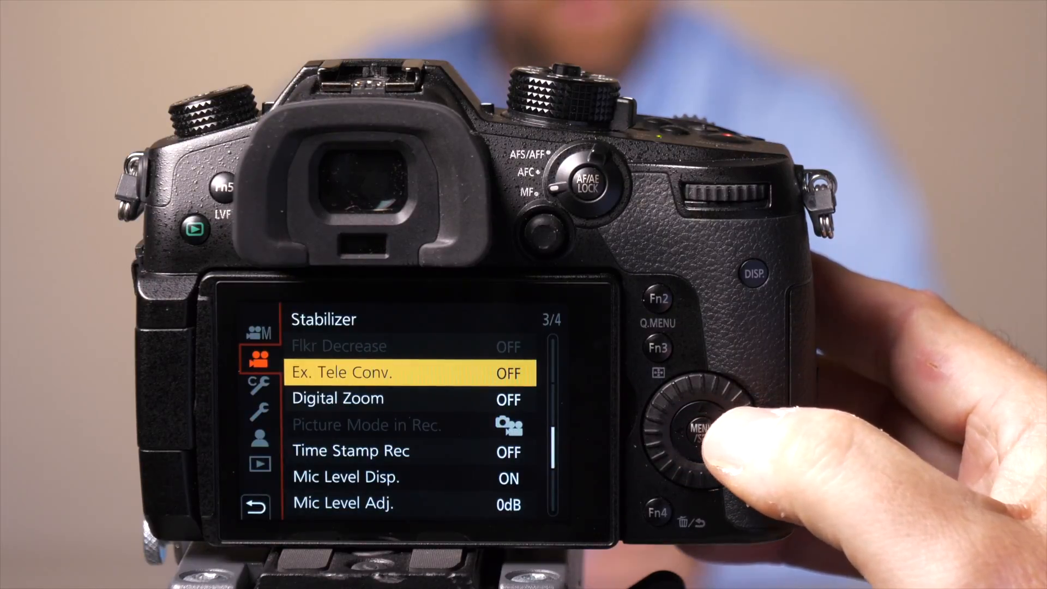